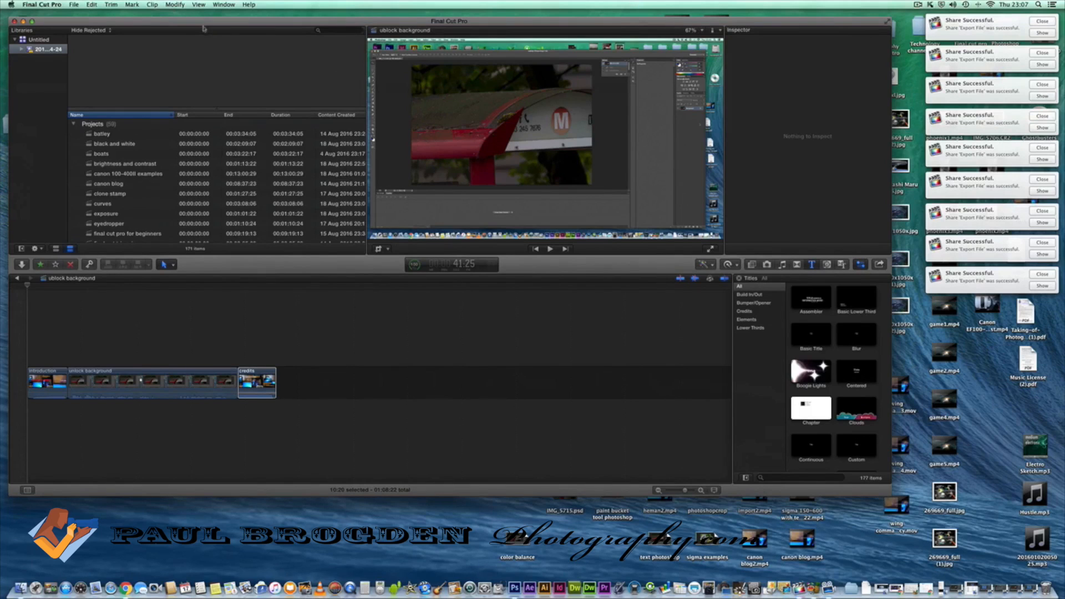
Create a new project named 'handbrake' via File > New > Project
left_click(73, 4)
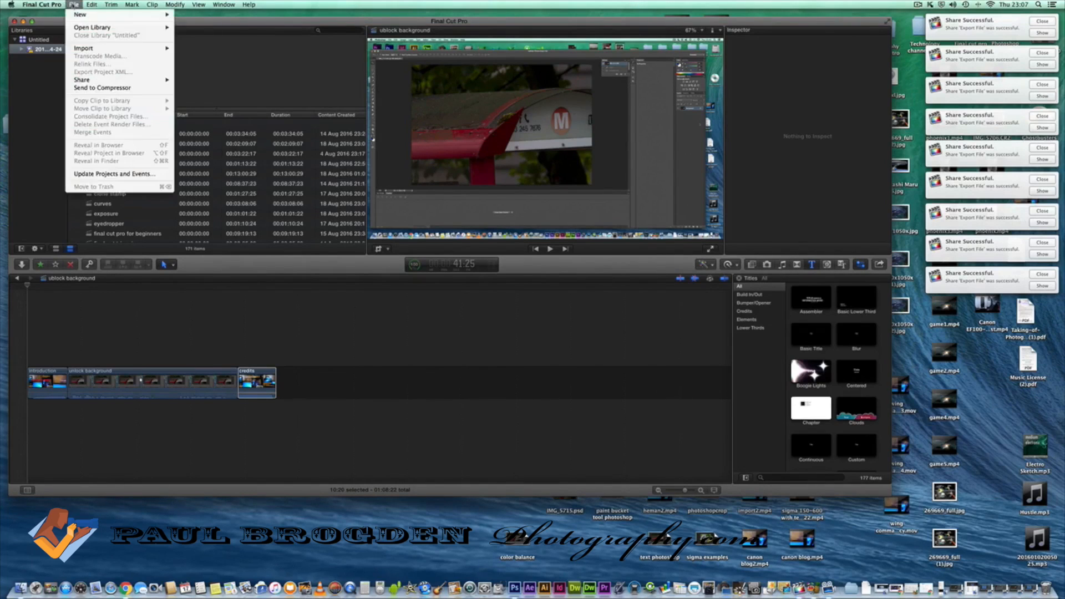
mouse_move(79, 14)
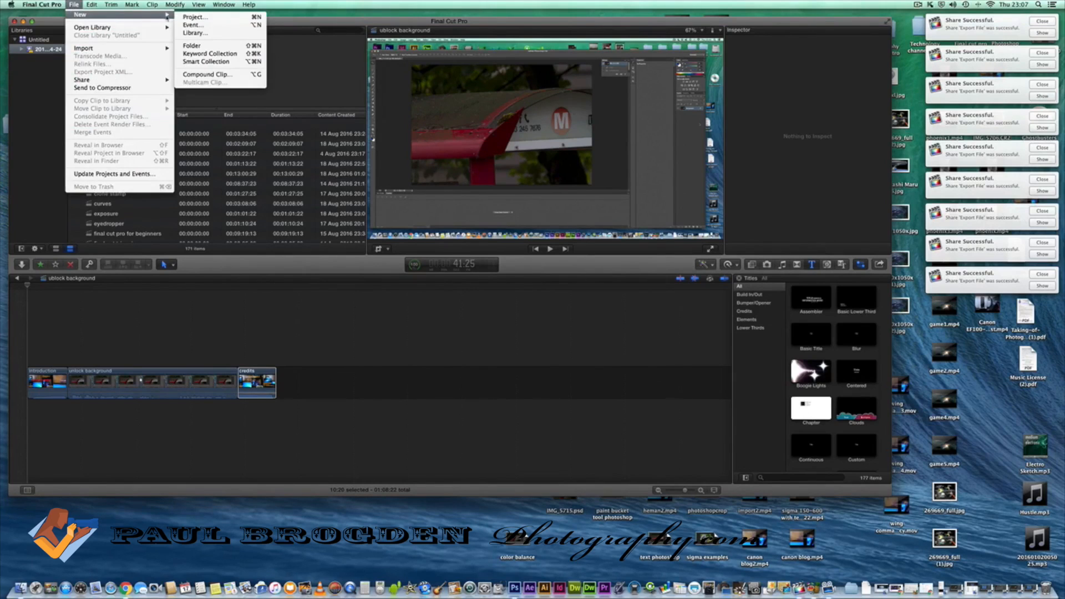
left_click(194, 16)
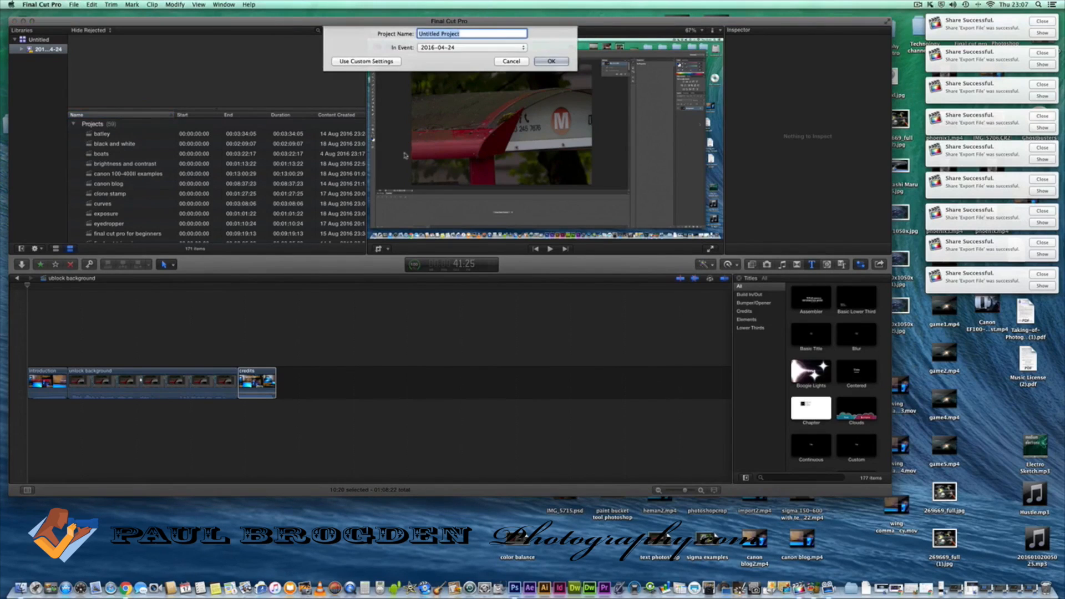
type("N")
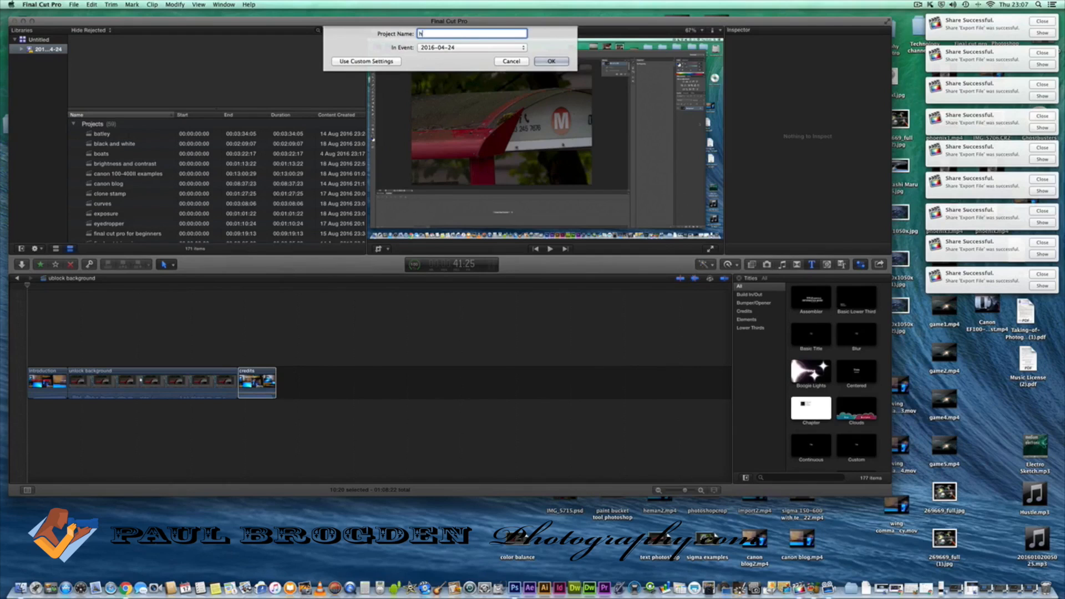
type("handbrake")
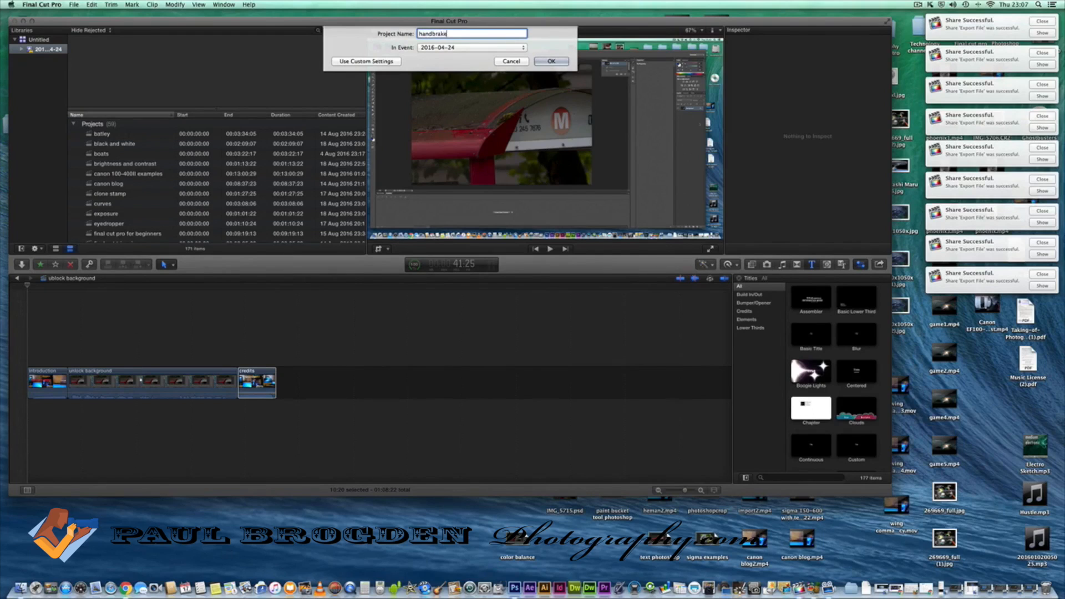
left_click(551, 61)
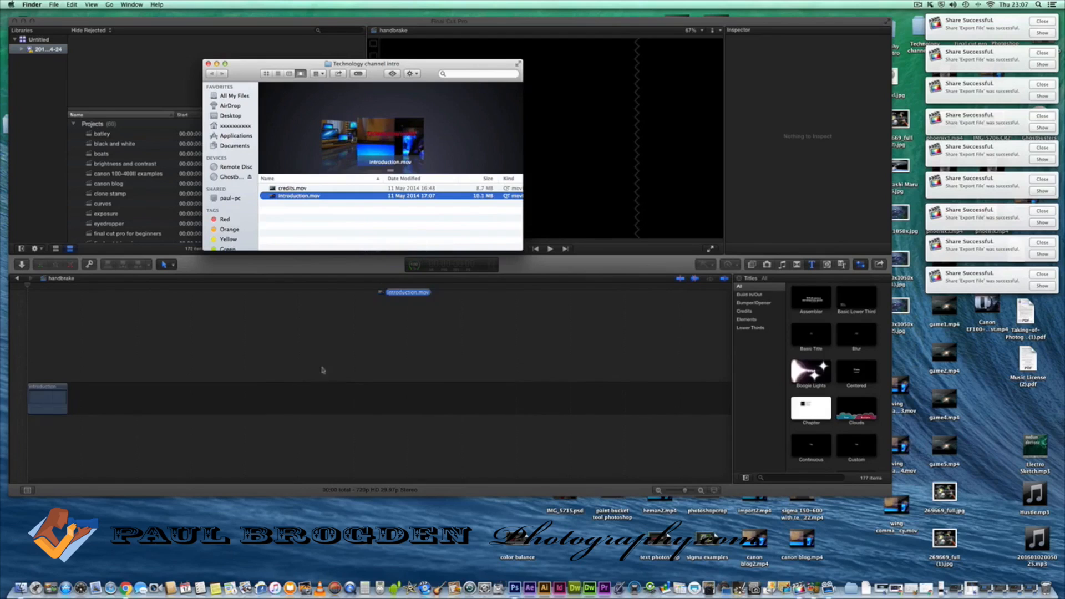
Place the introduction clip and the handbrake screen recording into the timeline
left_click(47, 382)
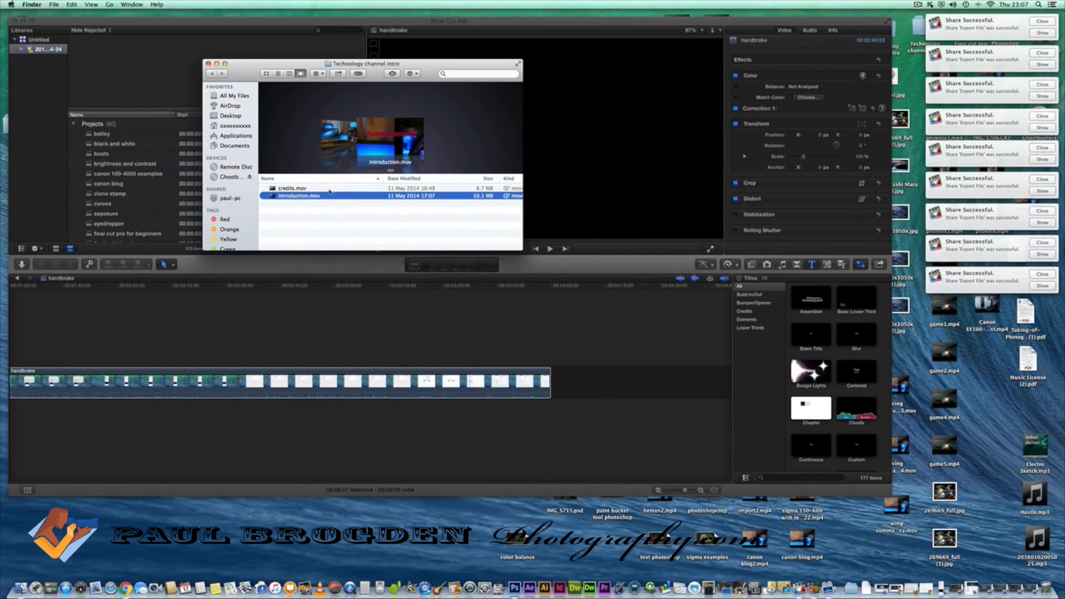
left_click(292, 188)
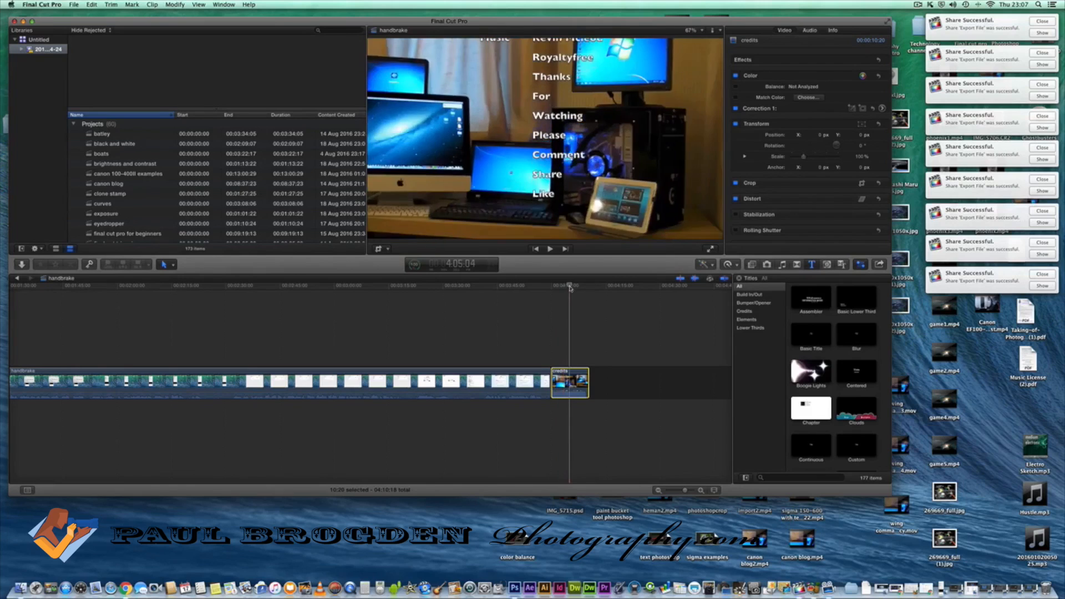
Preview the credits clip at the timeline's end, then return the playhead to the start
left_click(549, 248)
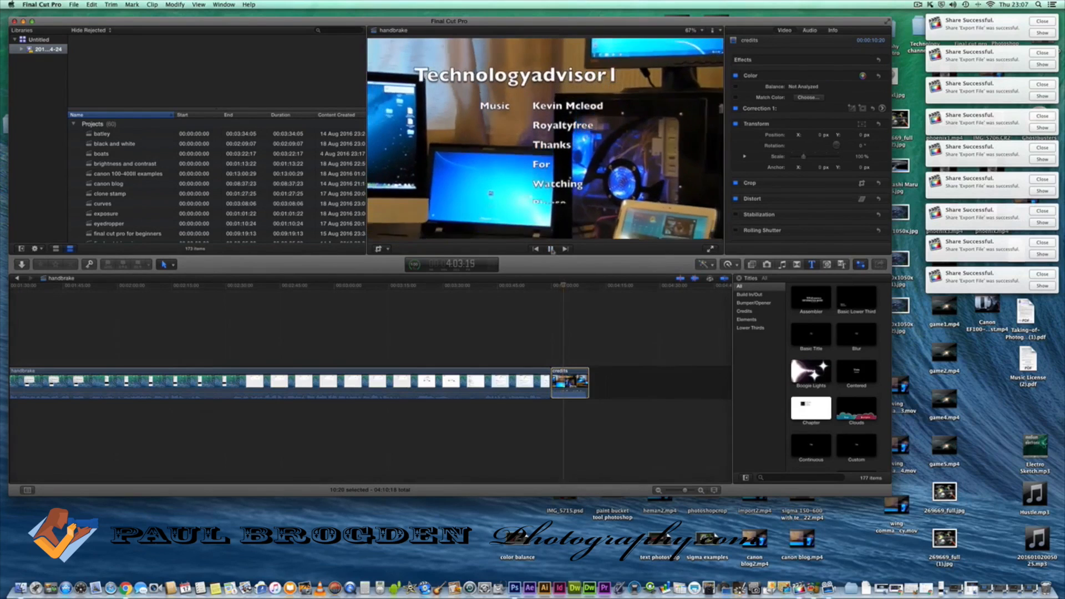
left_click(549, 248)
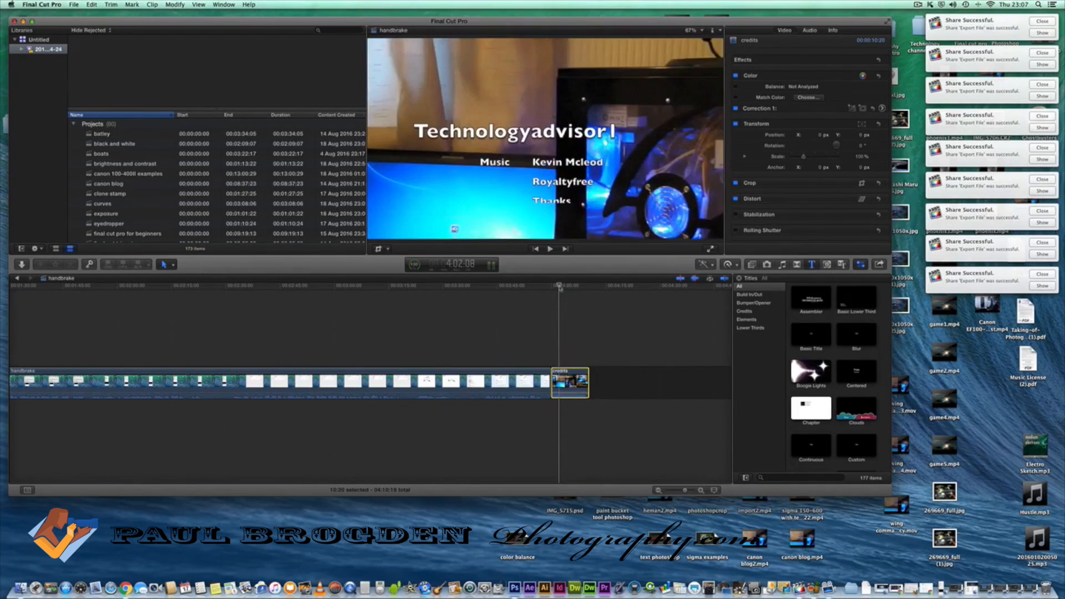
left_click(548, 248)
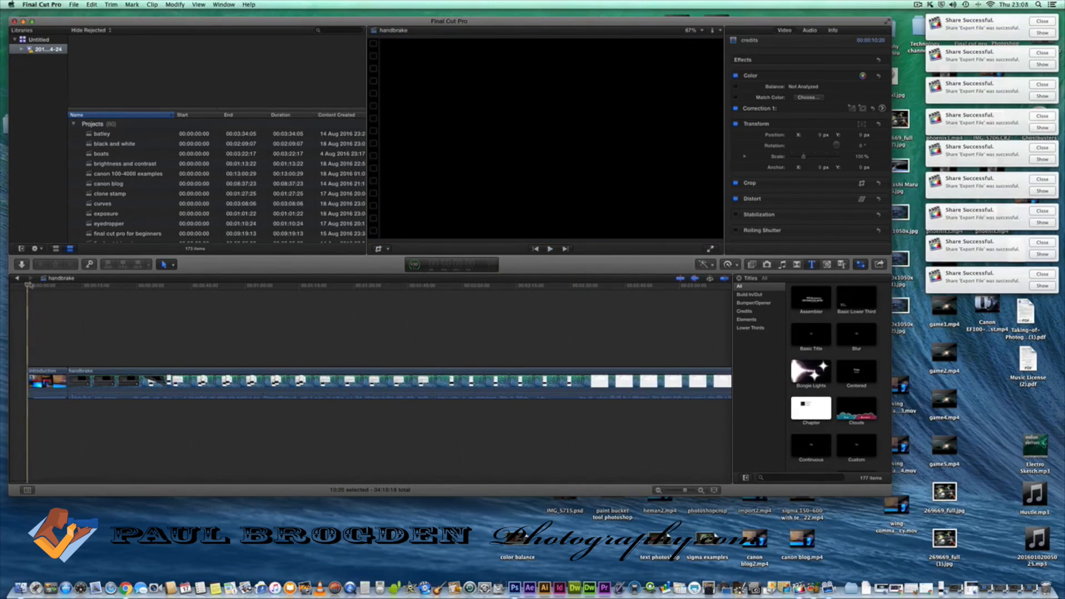
Export the project as an MPEG-4 movie named 'handbrake' into the 'ready for youtube' folder
left_click(73, 3)
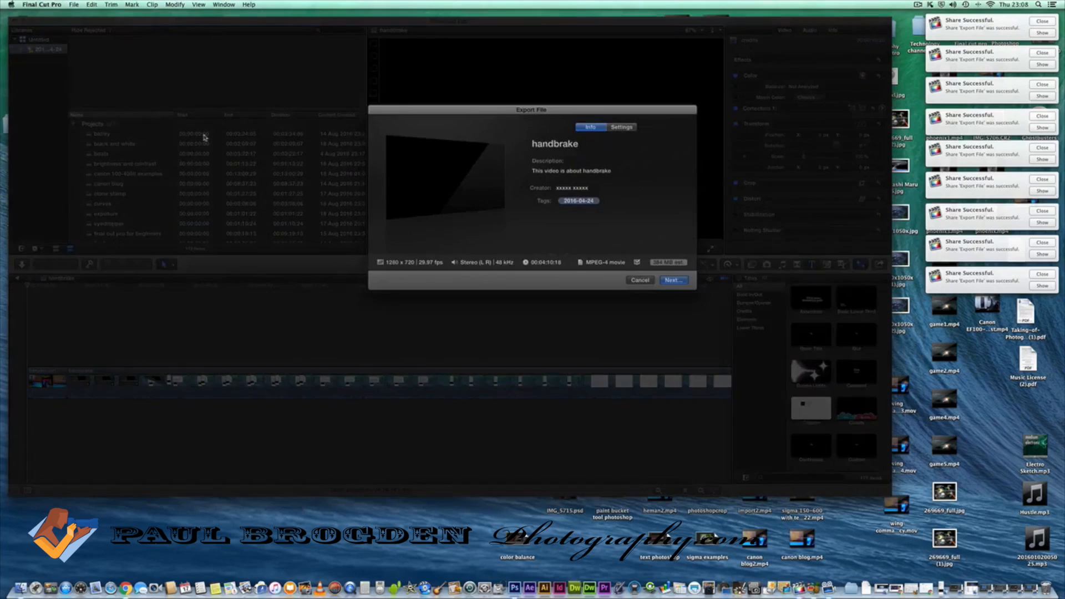
left_click(672, 279)
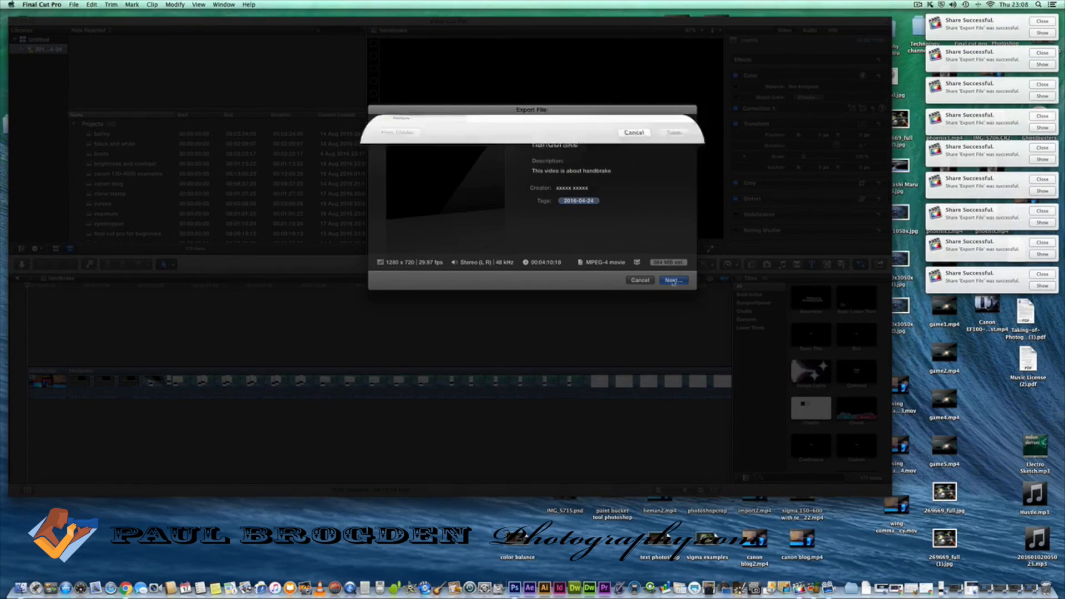
left_click(672, 279)
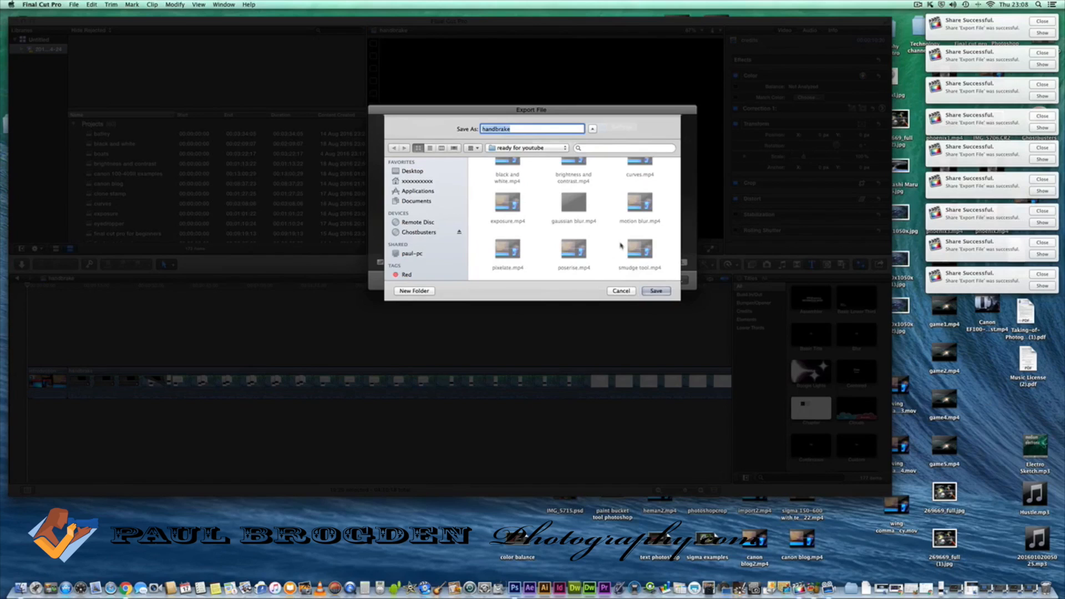
left_click(654, 291)
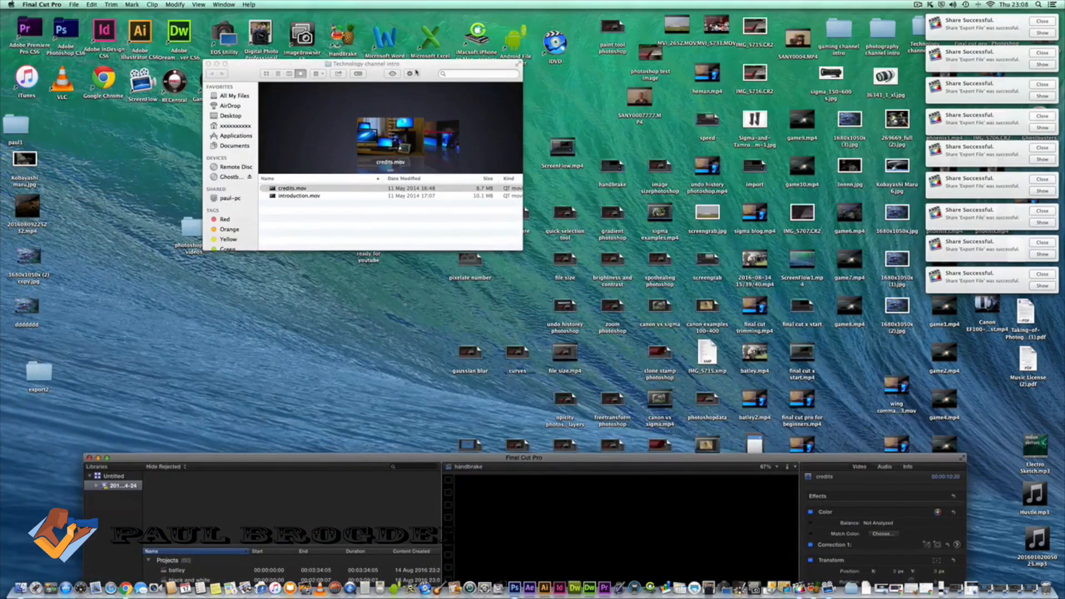
Show the 'ready for youtube' folder in Finder to check the exported handbrake.mp4
left_click_drag(390, 63, 705, 152)
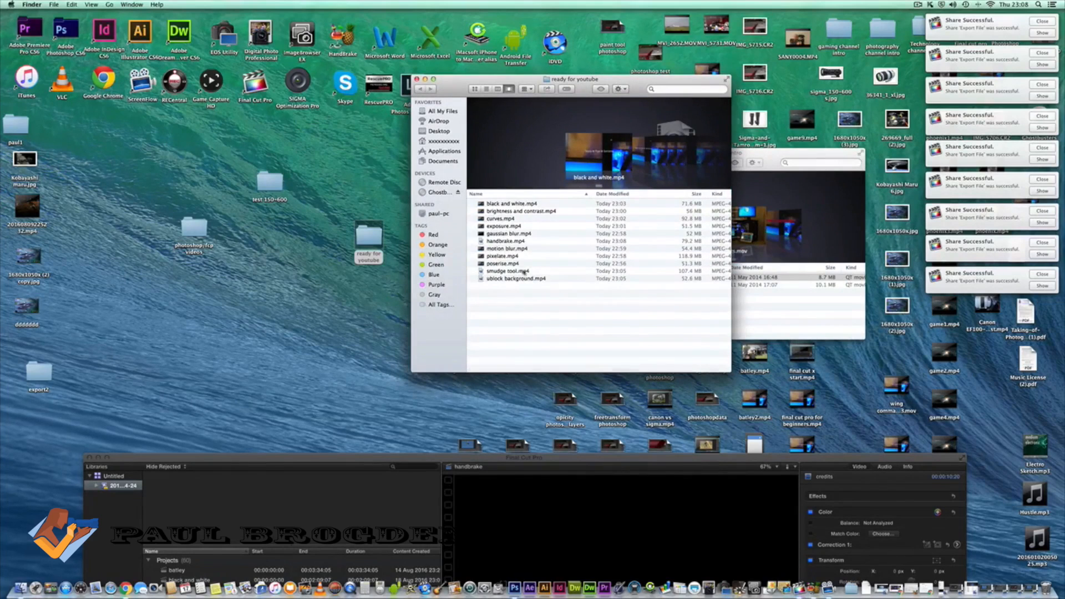
mouse_move(505, 145)
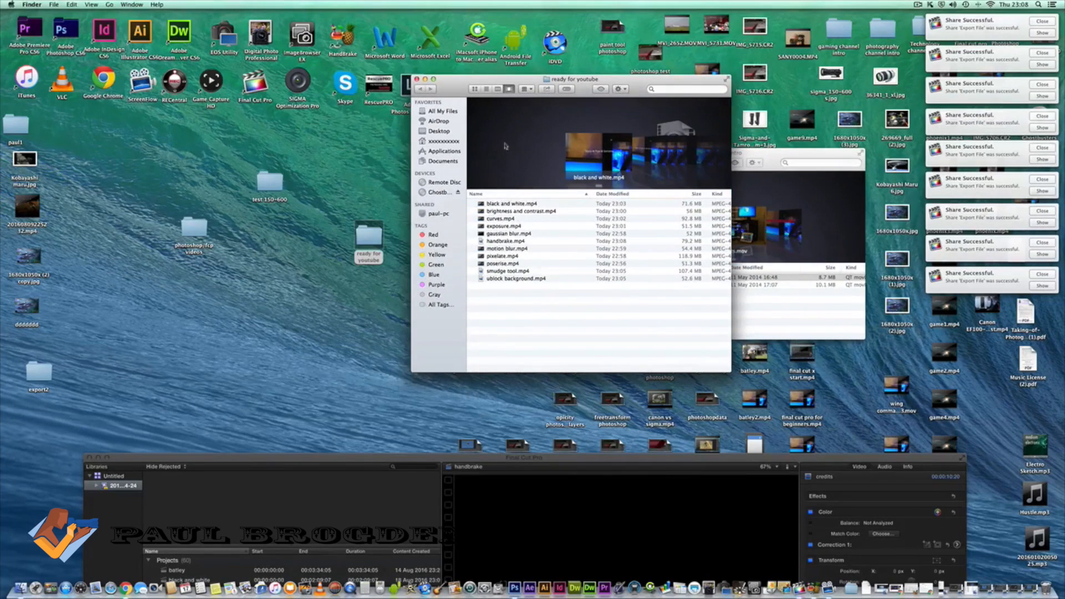
mouse_move(491, 157)
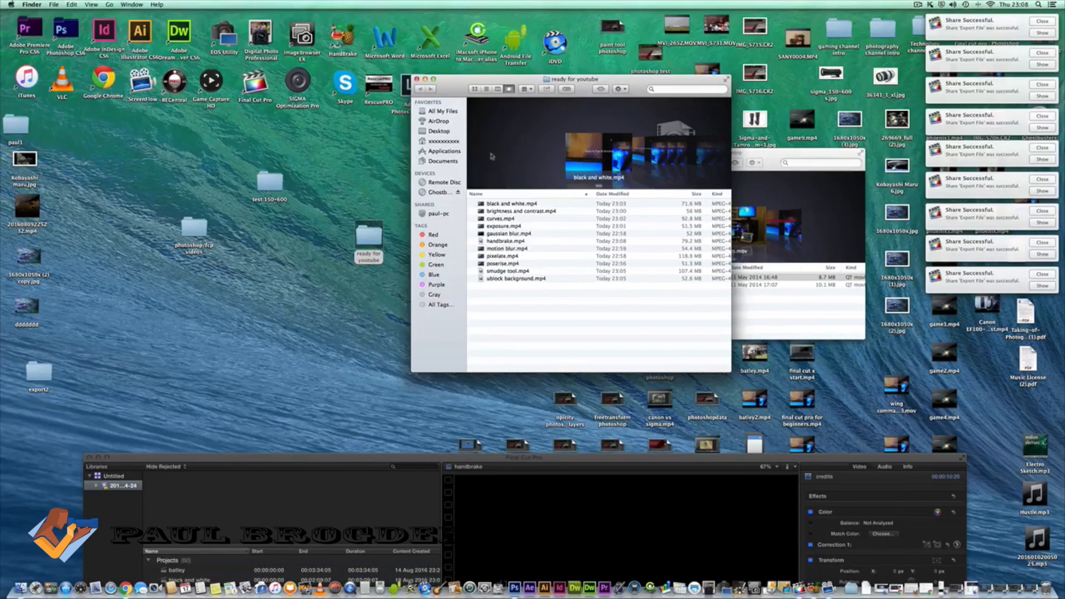